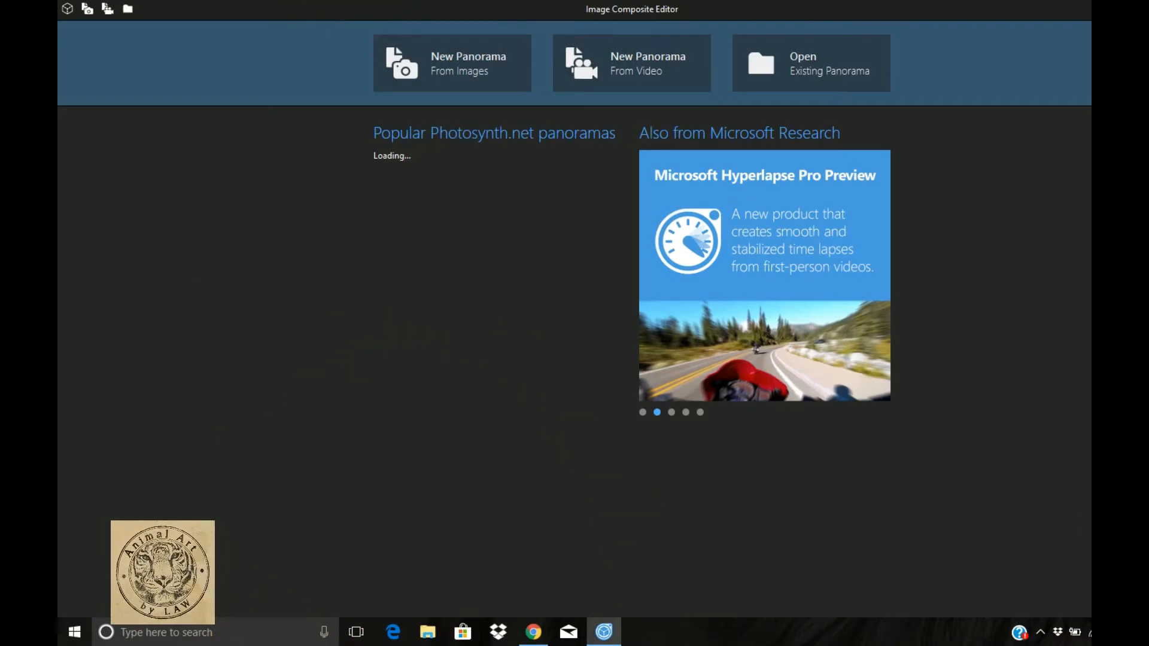
Import the four scans art706.jpg–art709.jpg from folder A into a new untitled panorama
left_click_drag(163, 572, 142, 541)
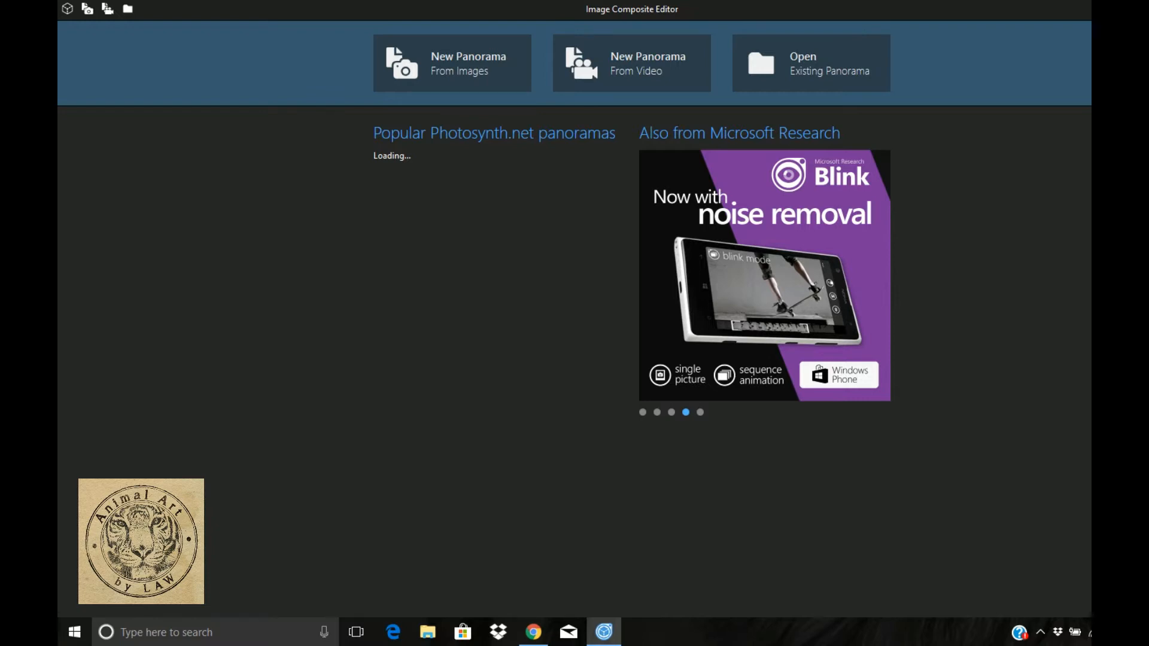
mouse_move(630, 62)
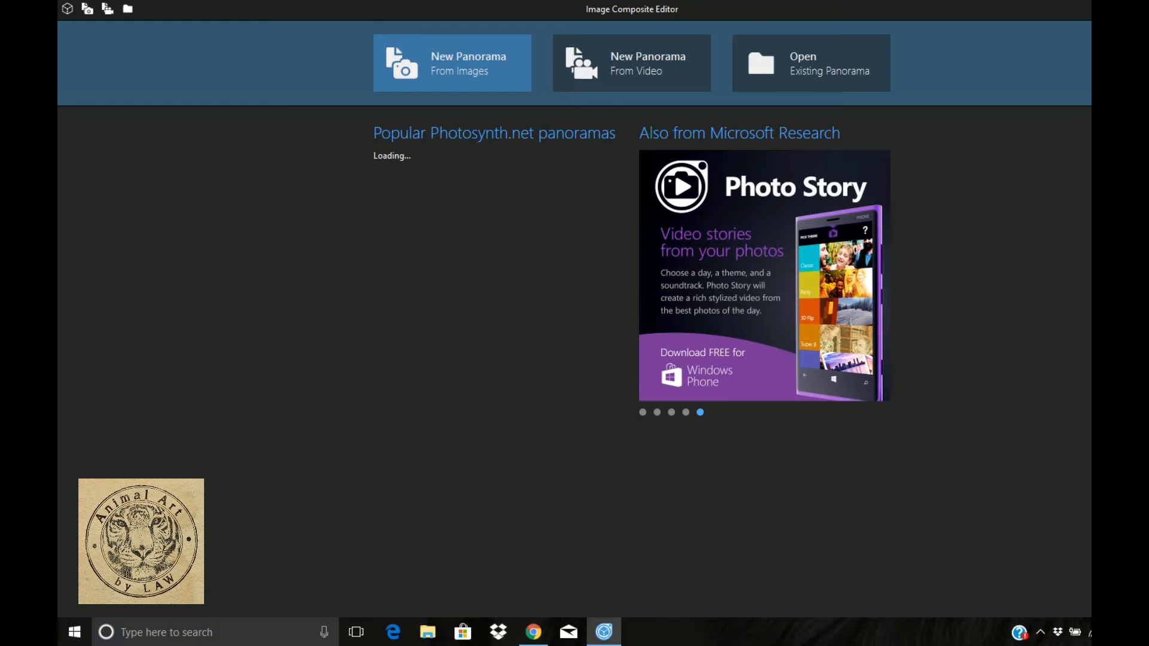
left_click(451, 62)
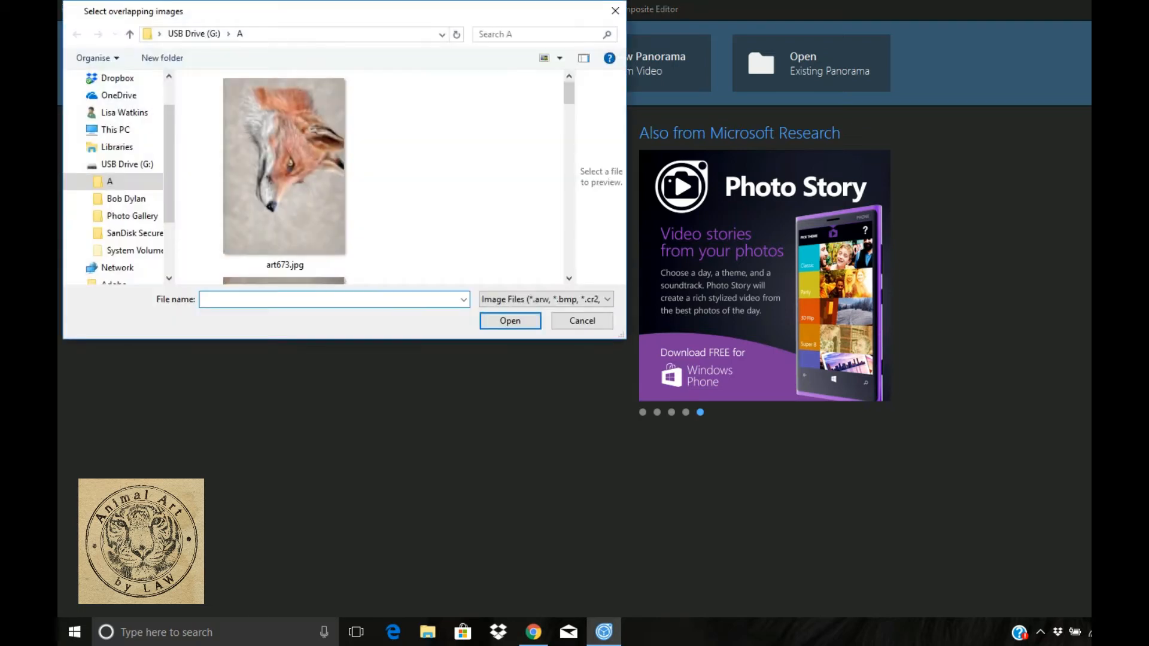
scroll("down", 3)
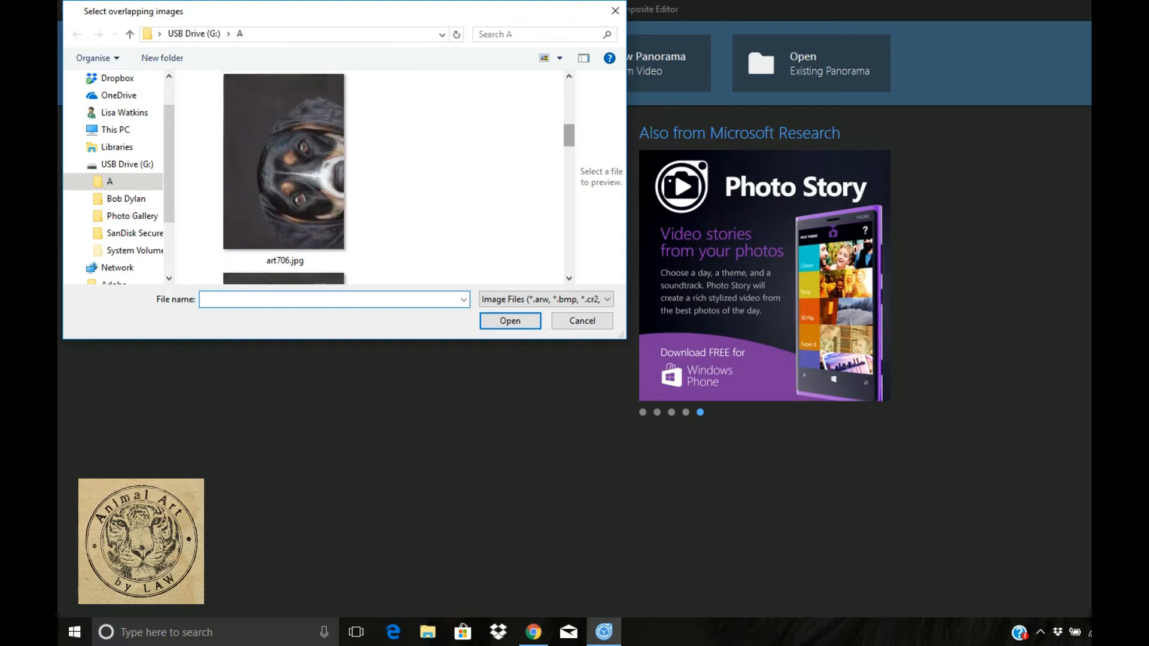
left_click(285, 162)
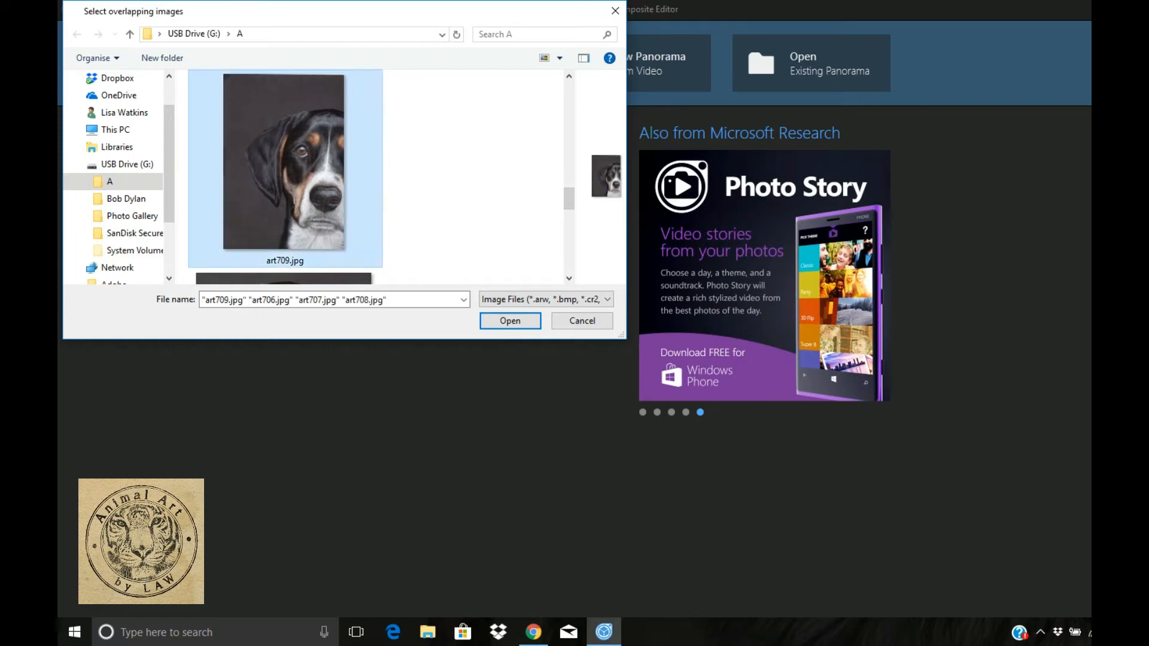
left_click(509, 320)
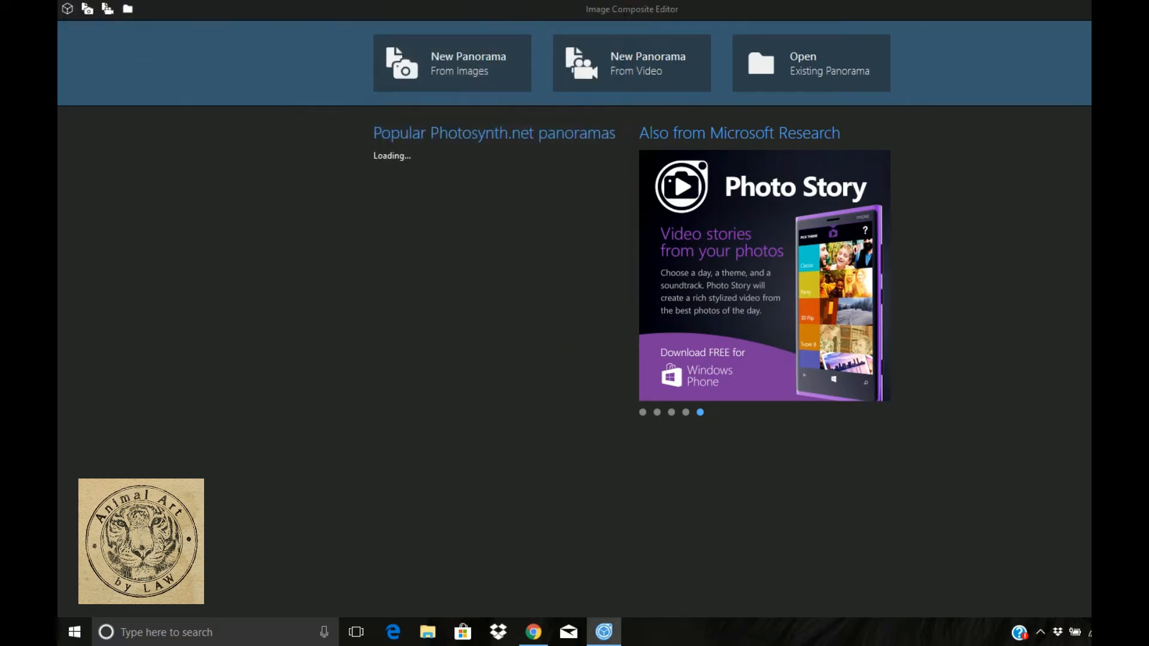
left_click(451, 64)
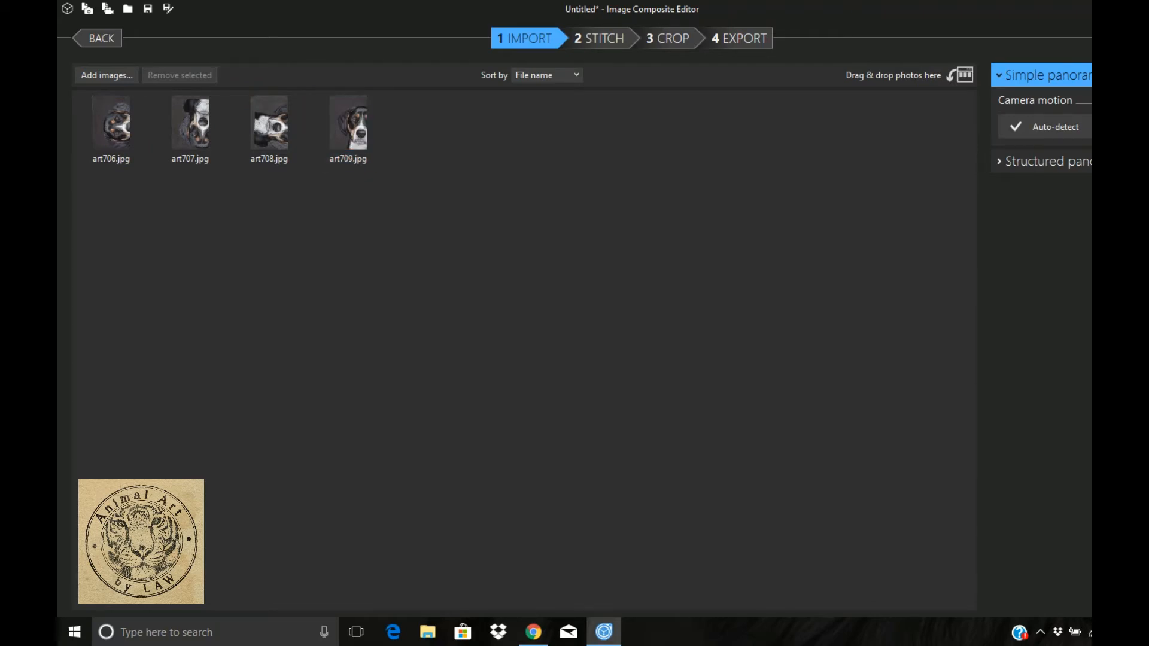
left_click(598, 39)
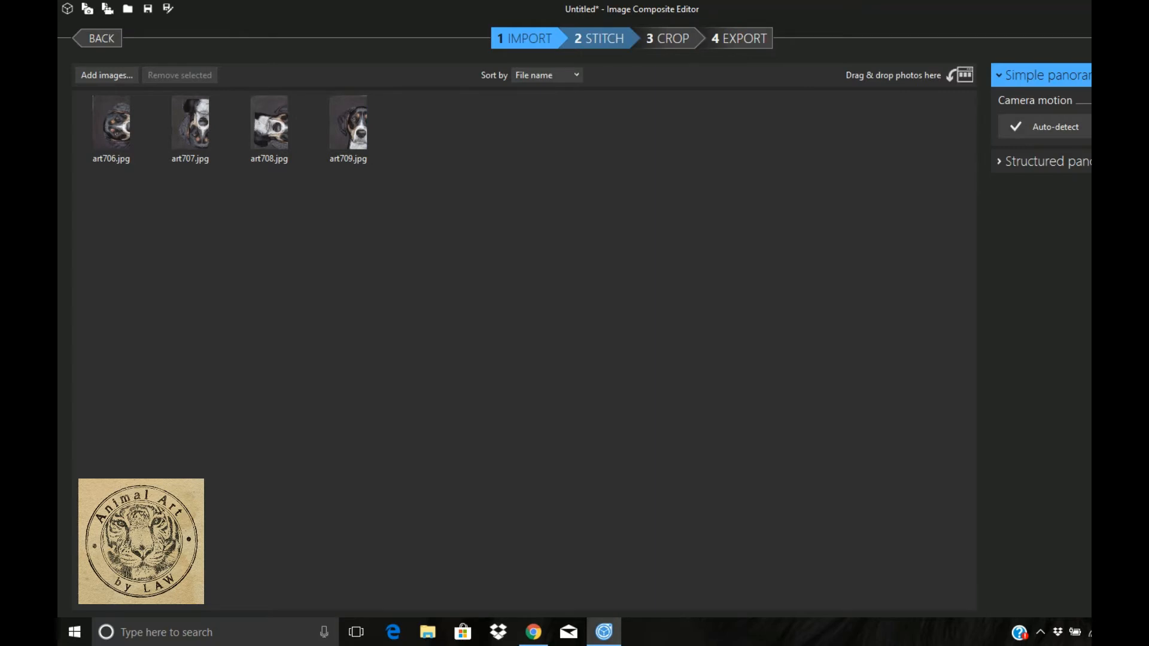
Stitch the four imported scans into one composite dog portrait lying on its side
left_click(598, 38)
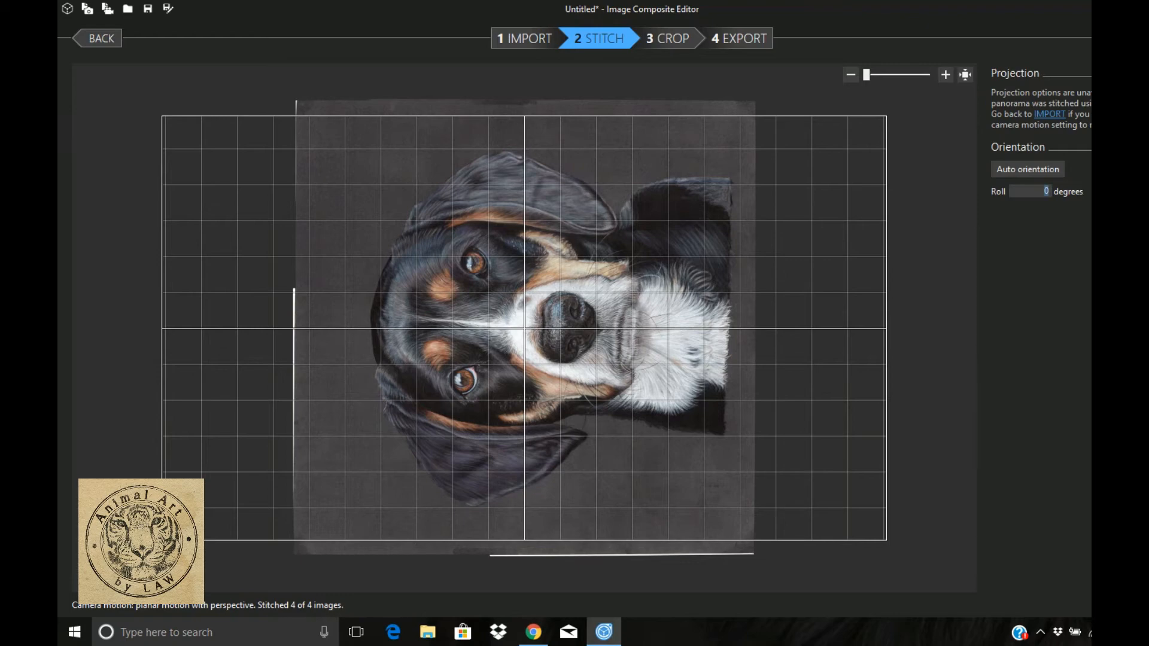
Rotate the stitched portrait upright with a -90 degree roll and move to the crop stage
type("270")
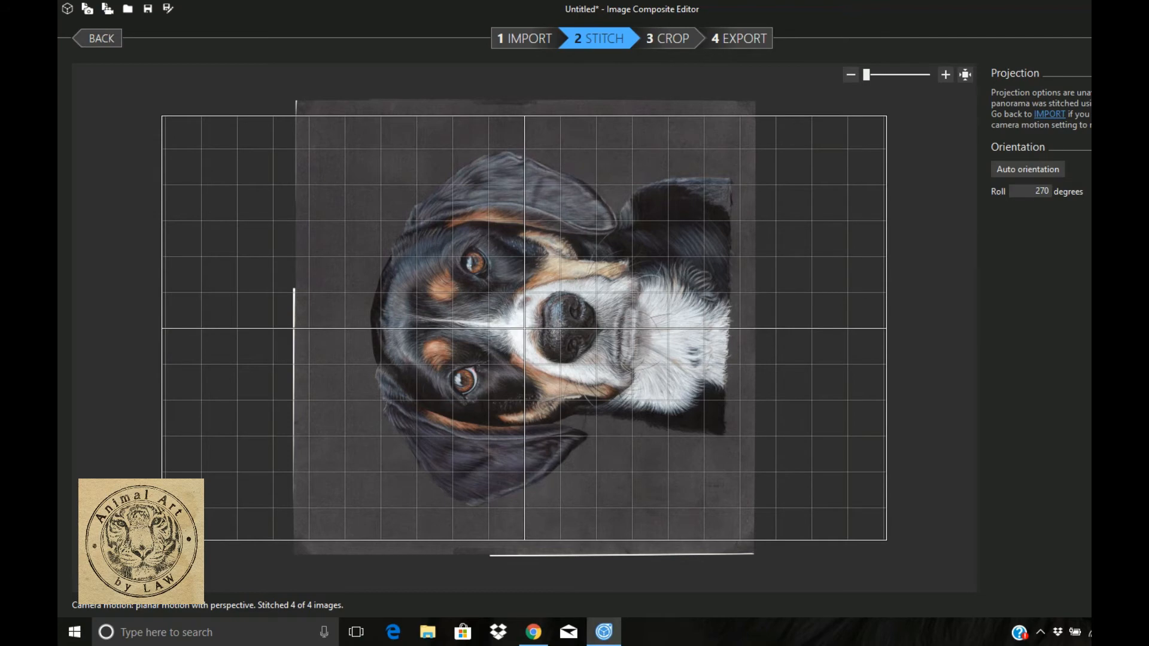
type("-90")
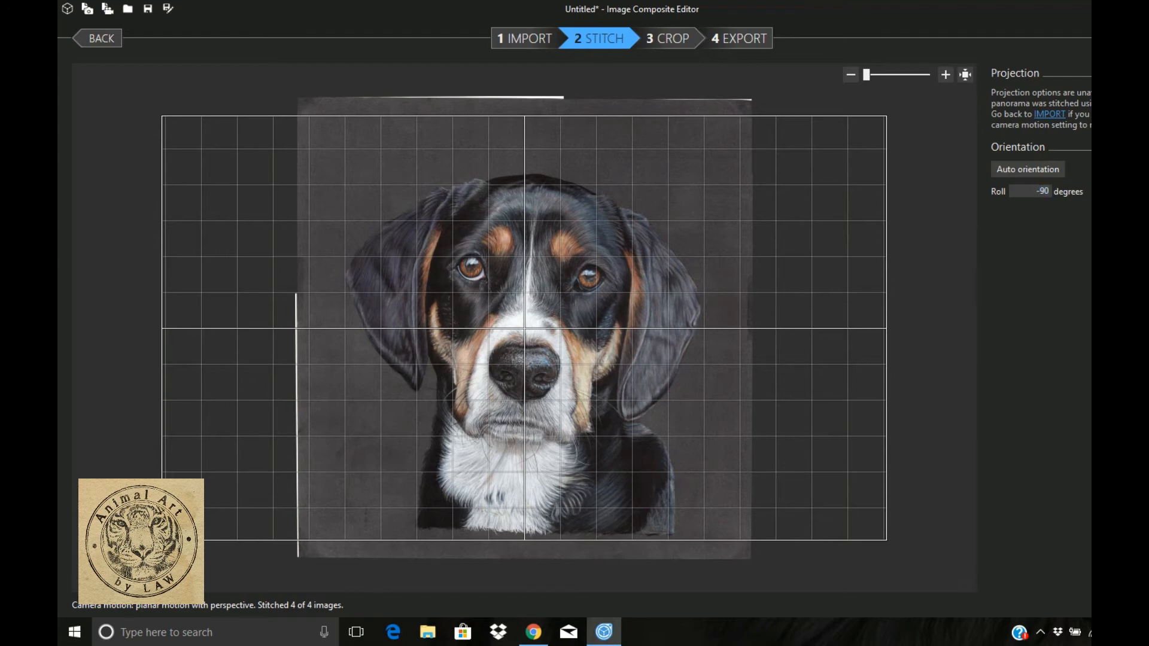
left_click(672, 38)
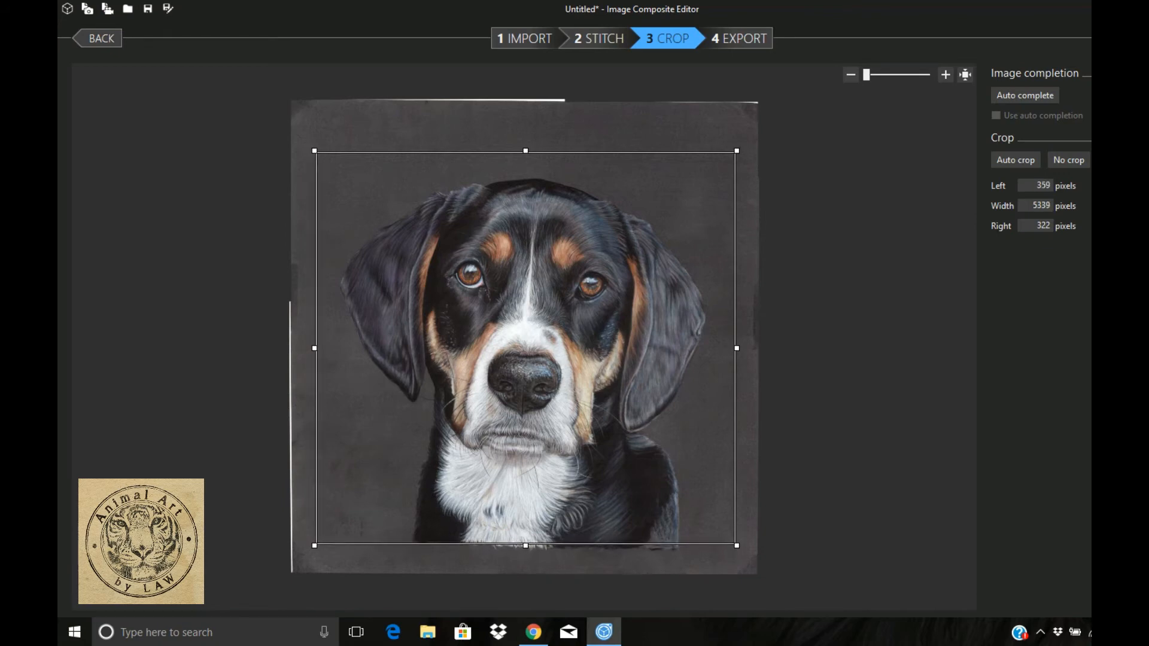
Advance the cropped 5339 by 4985 pixel portrait to the export stage
left_click(739, 38)
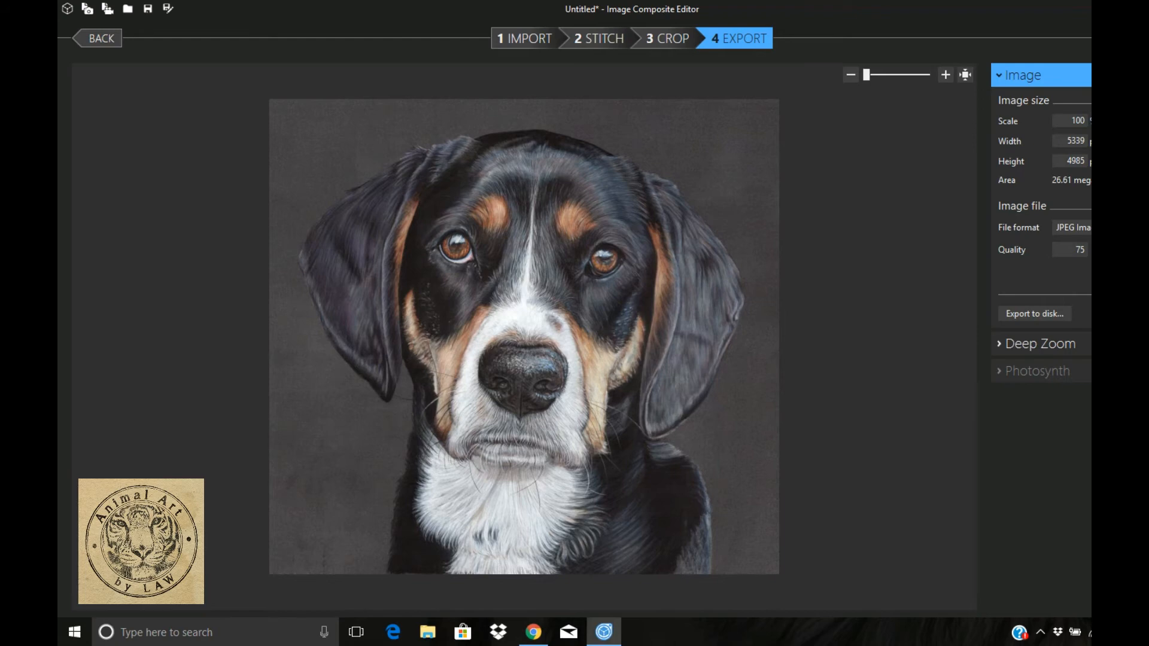
Keep JPEG Image as the output format at quality 90 and start exporting to disk
left_click(1072, 227)
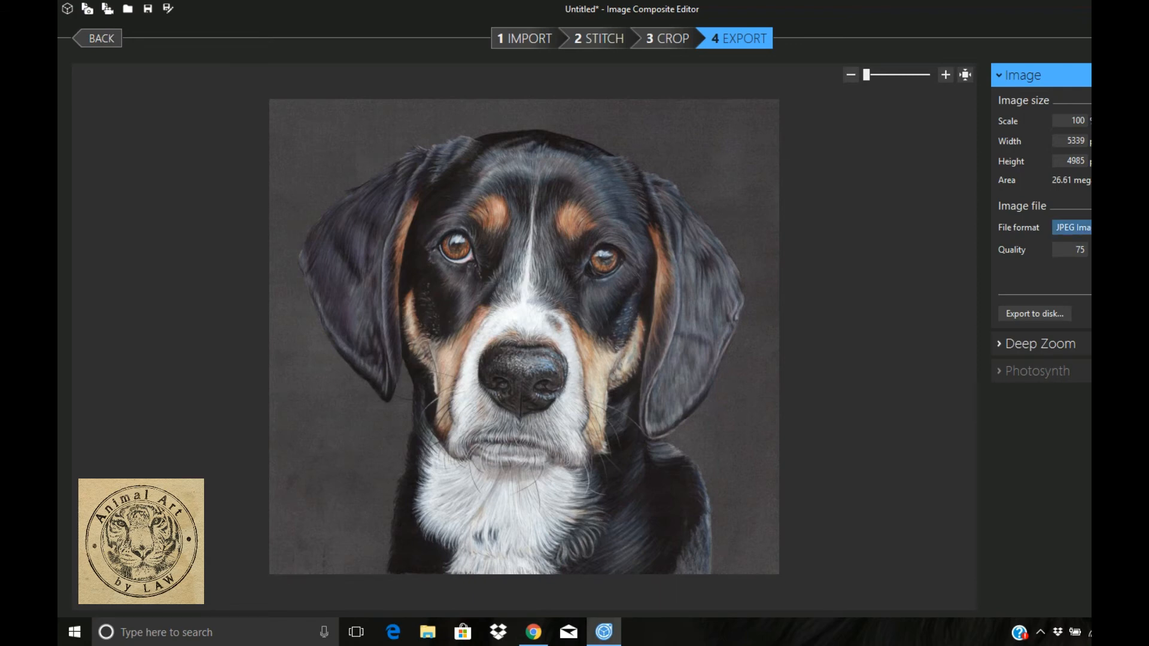
left_click(1072, 228)
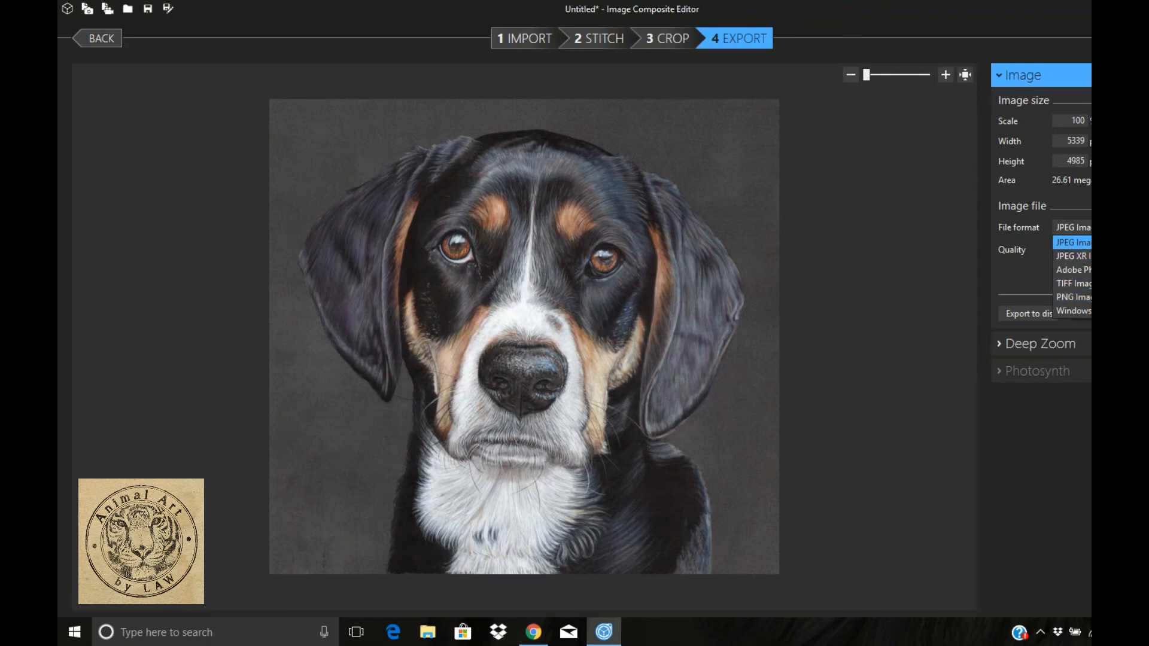
left_click(1073, 241)
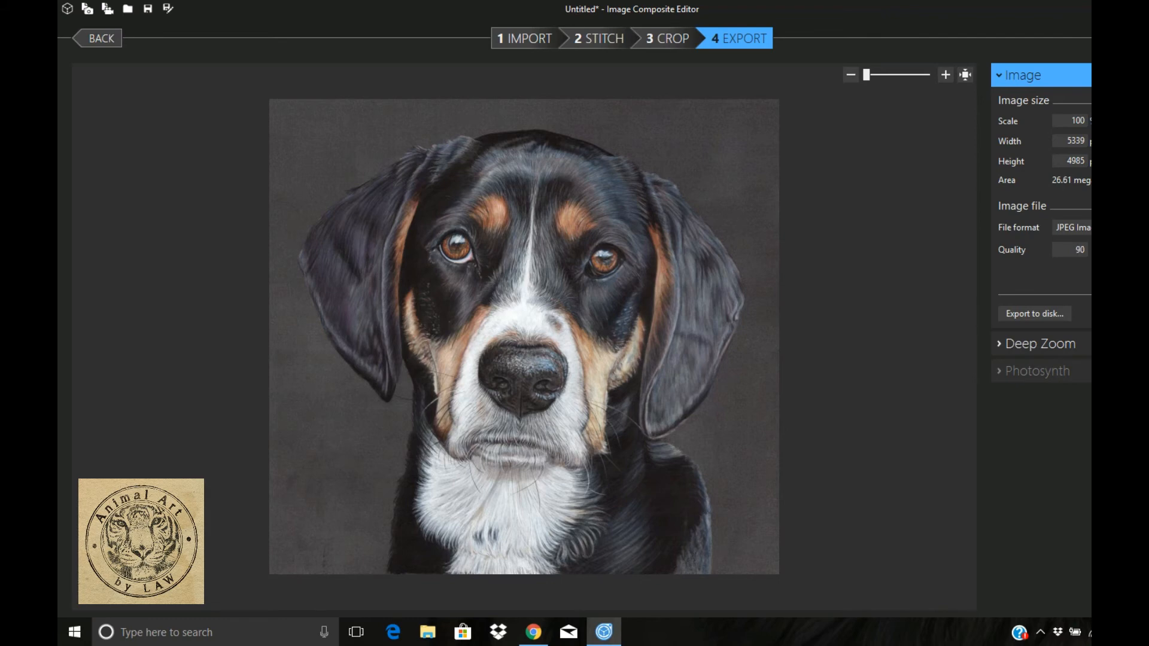
left_click(1034, 312)
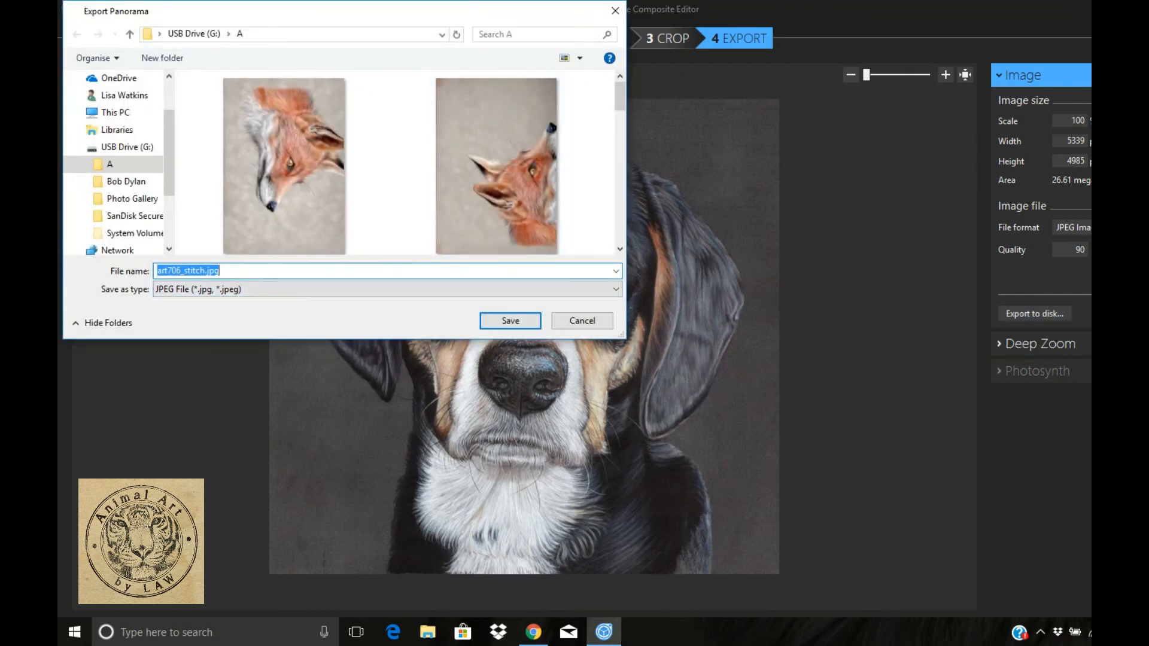
Save the panorama as the JPEG named '1 final scan'
type("1 final scan")
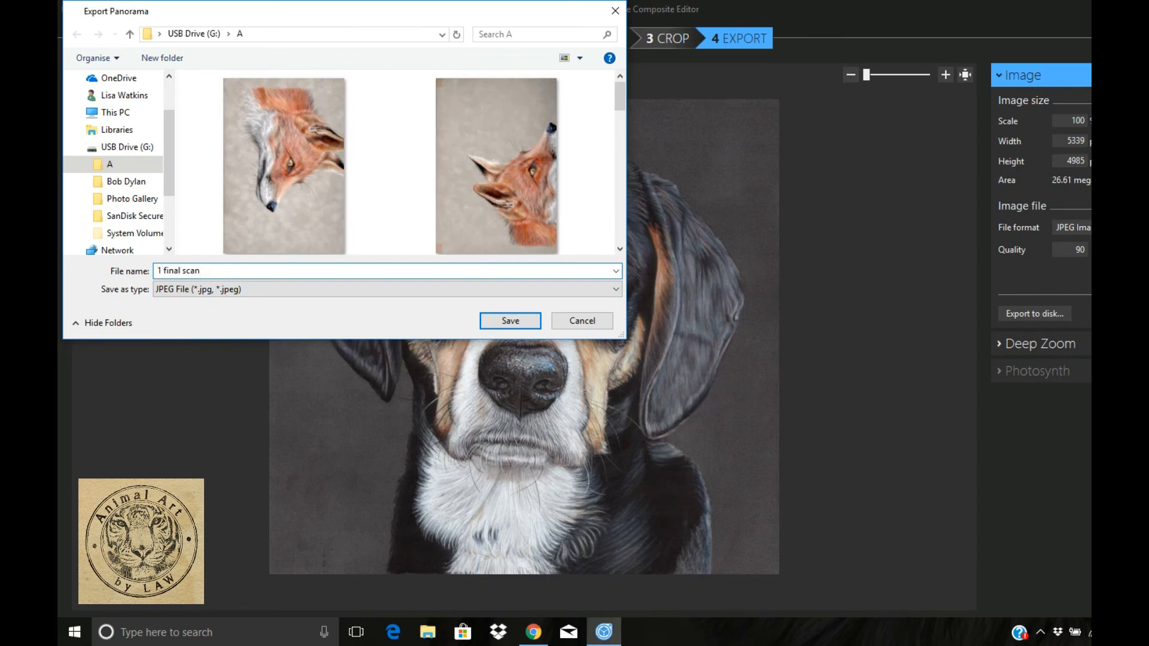
left_click(510, 321)
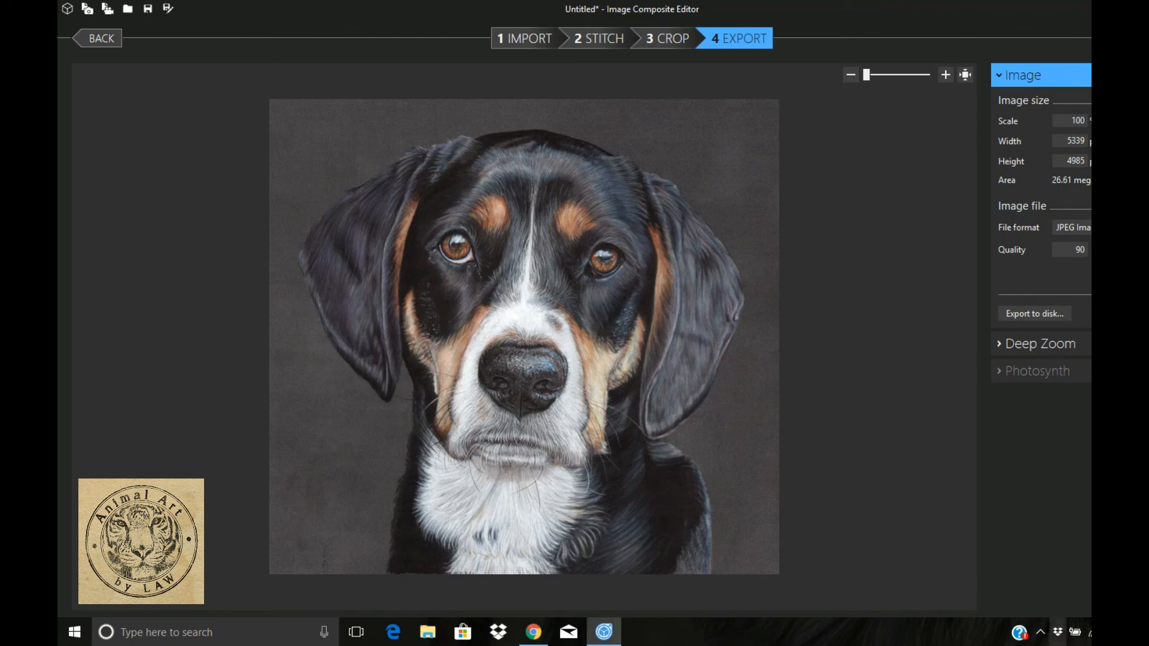
left_click(1040, 632)
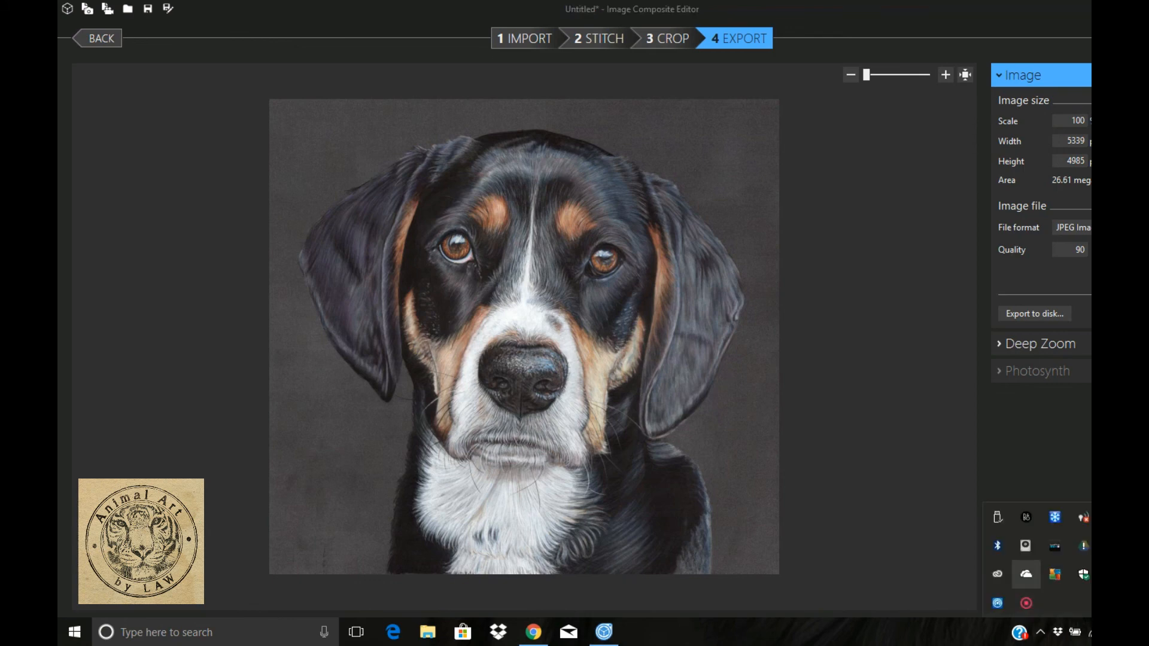